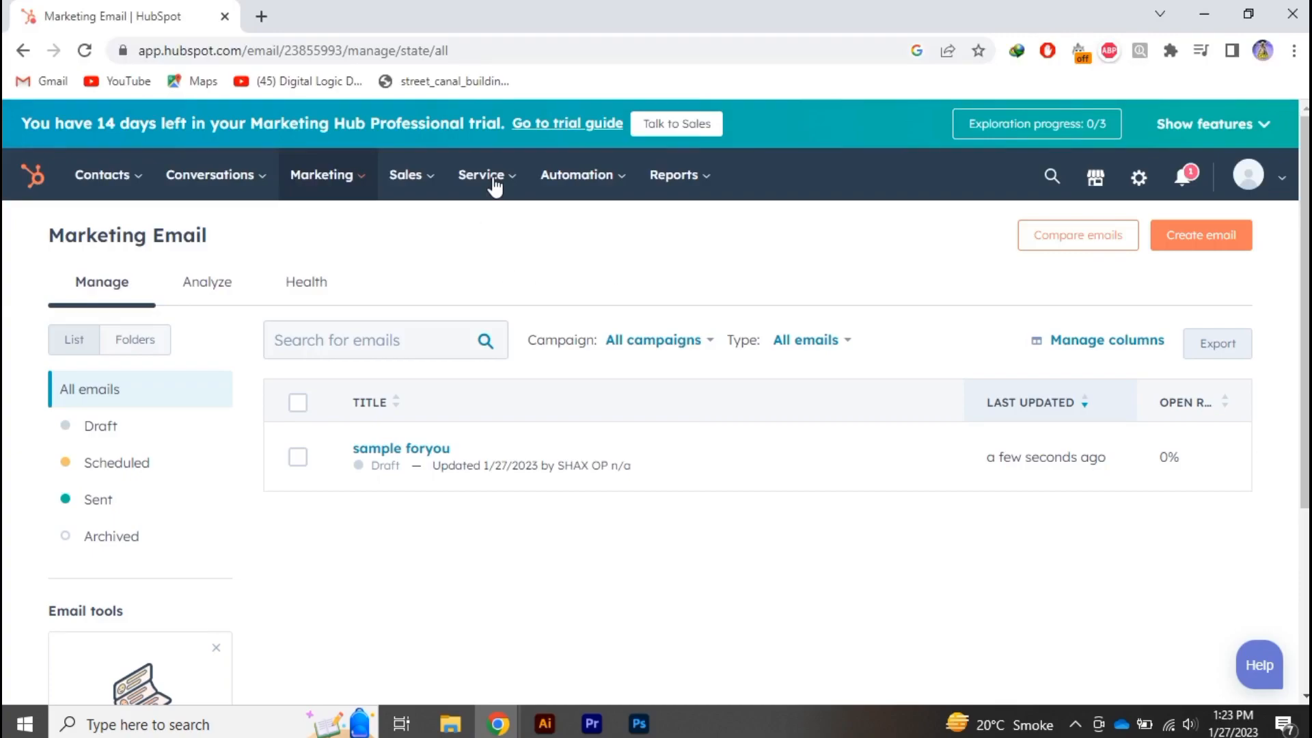
# - Navigate from the Contacts menu to the All contacts list with its two sample records
pyautogui.click(101, 175)
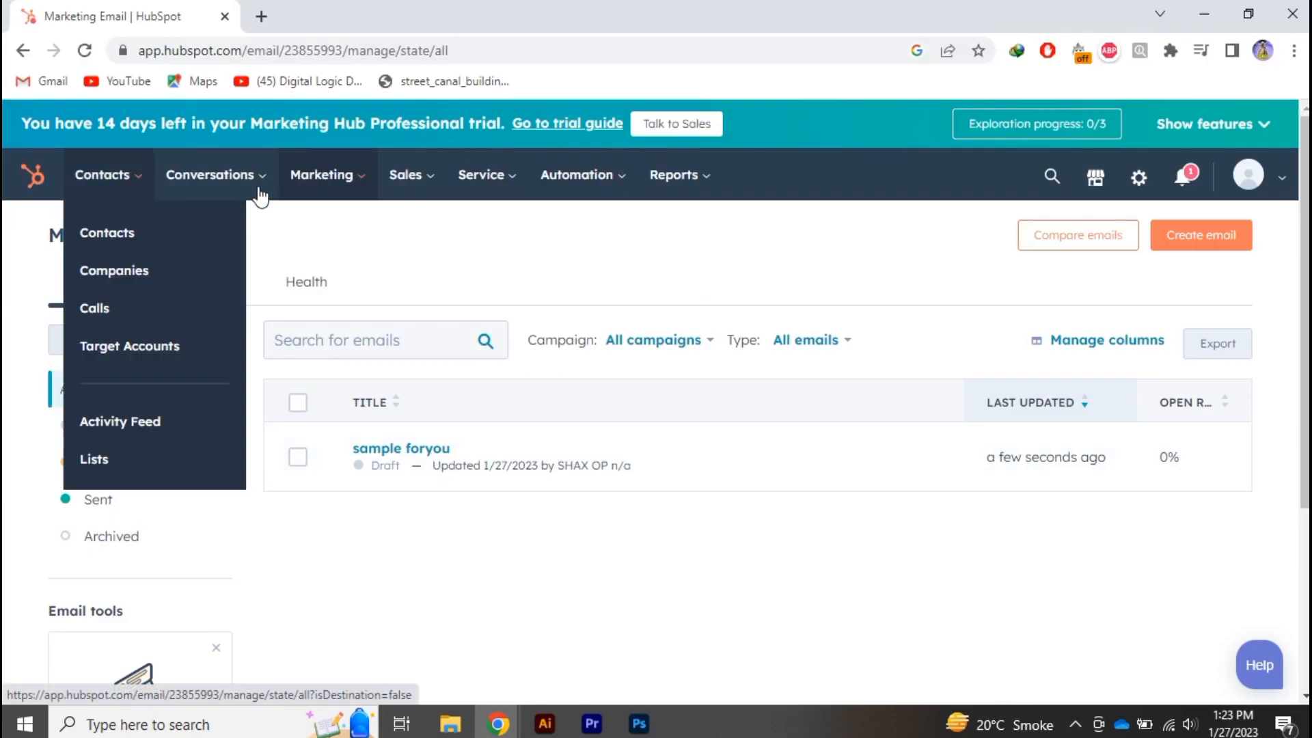
pyautogui.click(406, 175)
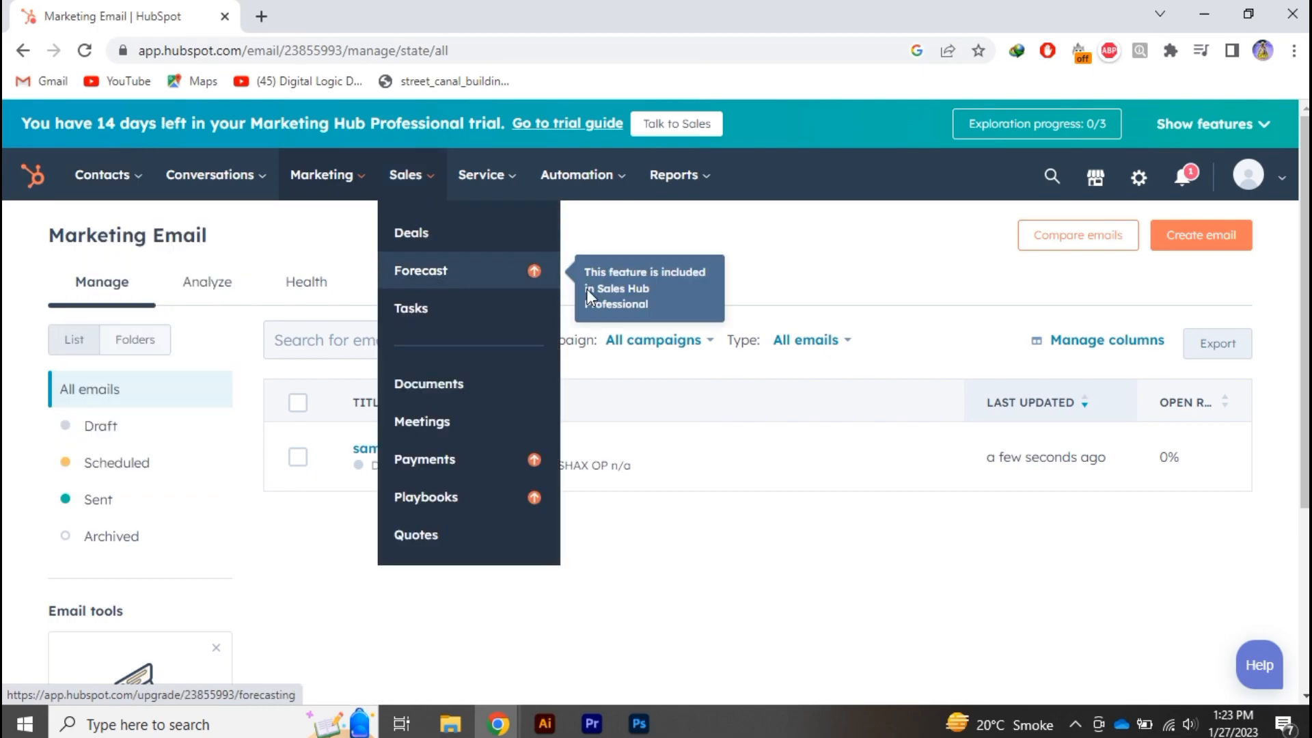
pyautogui.moveTo(93, 186)
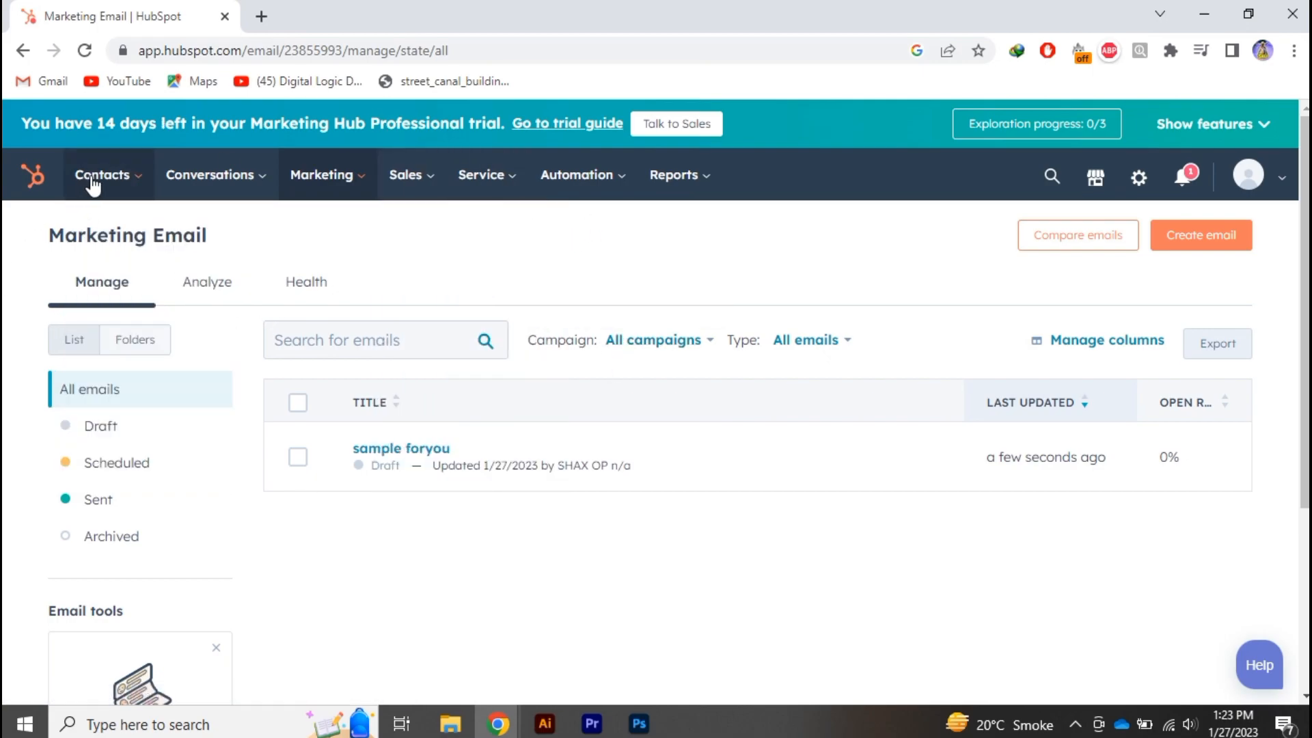
pyautogui.click(103, 175)
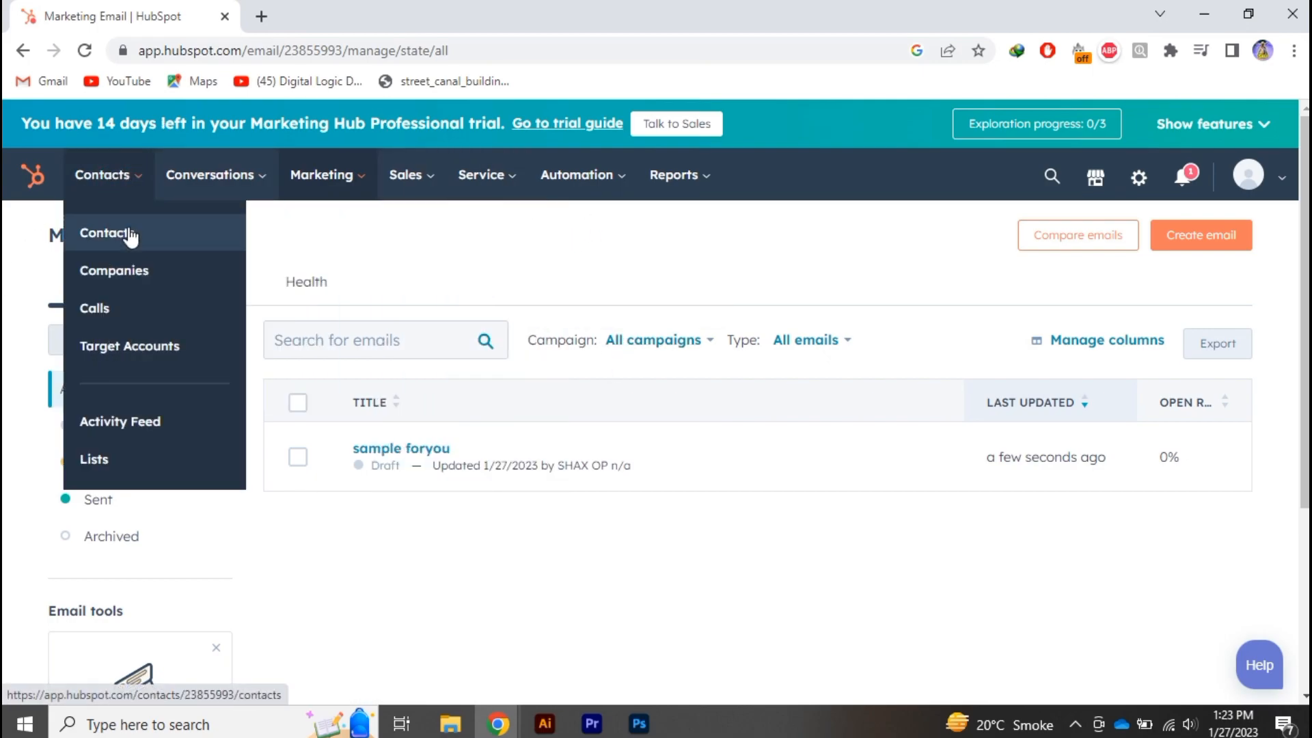
pyautogui.click(106, 232)
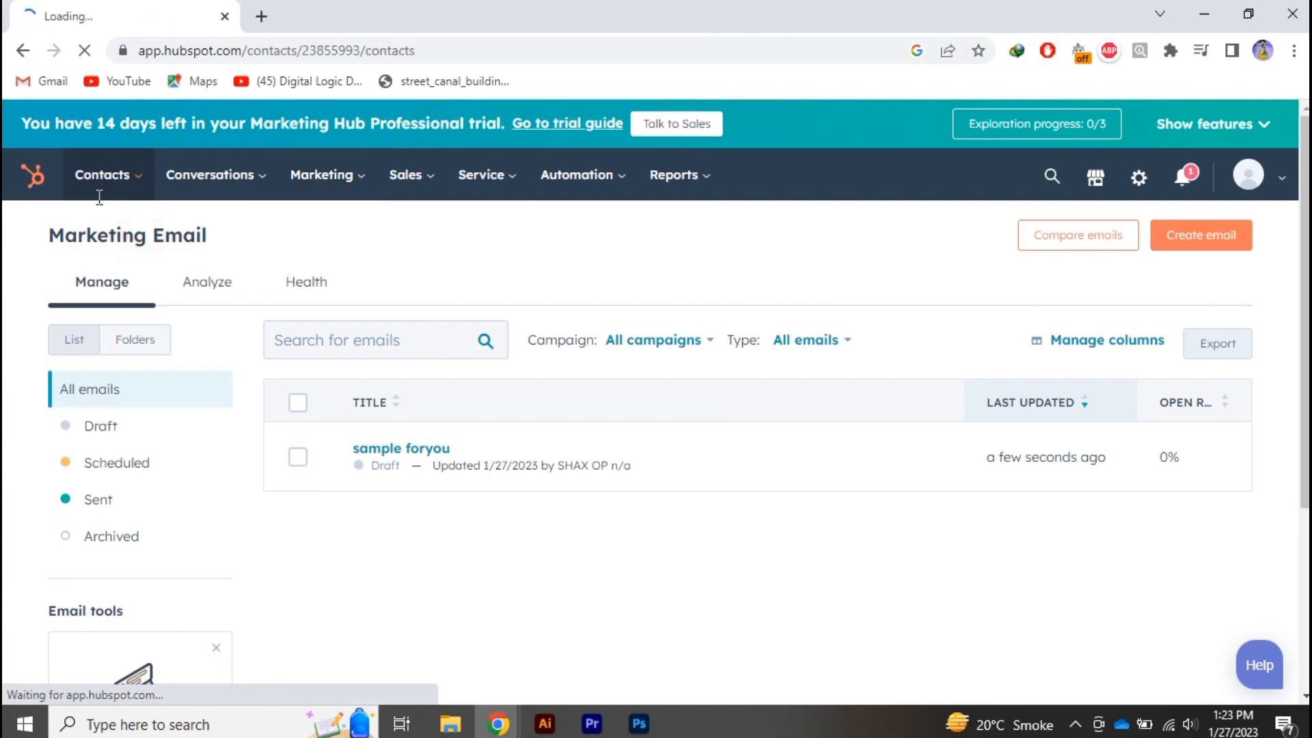
pyautogui.moveTo(380, 331)
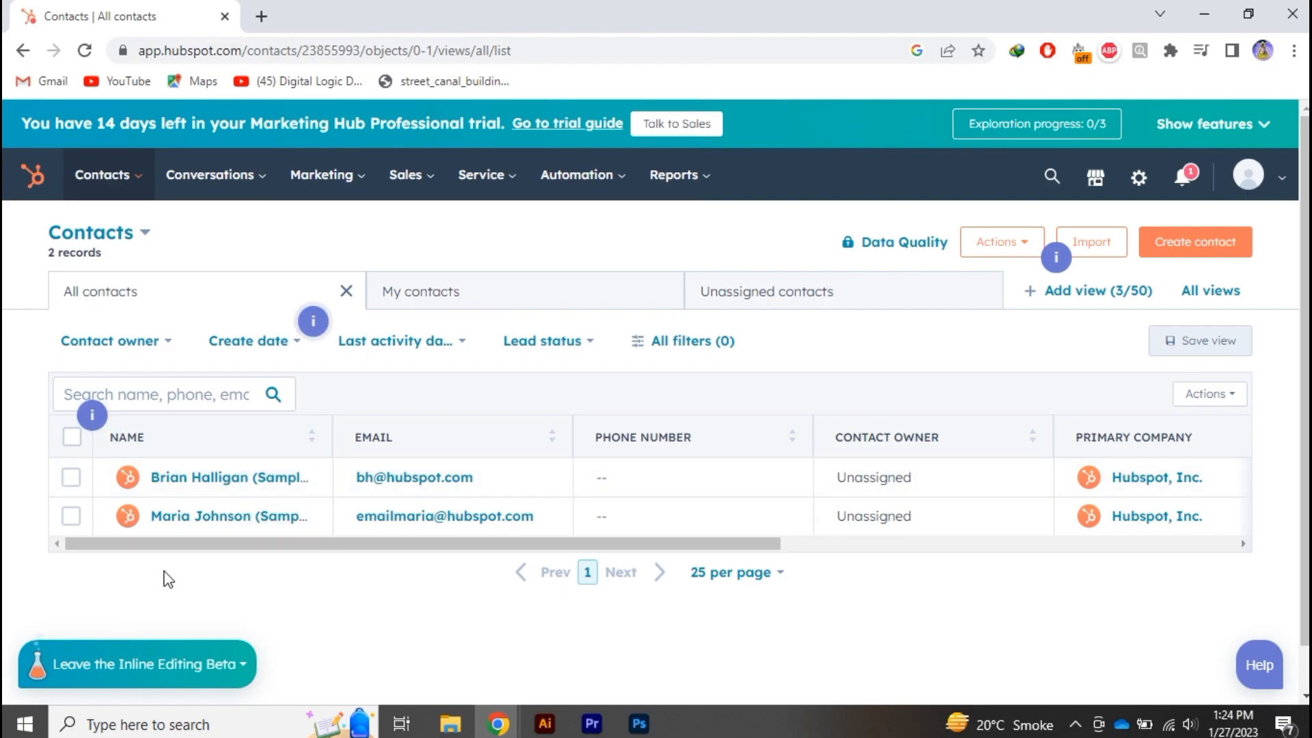
pyautogui.moveTo(451, 456)
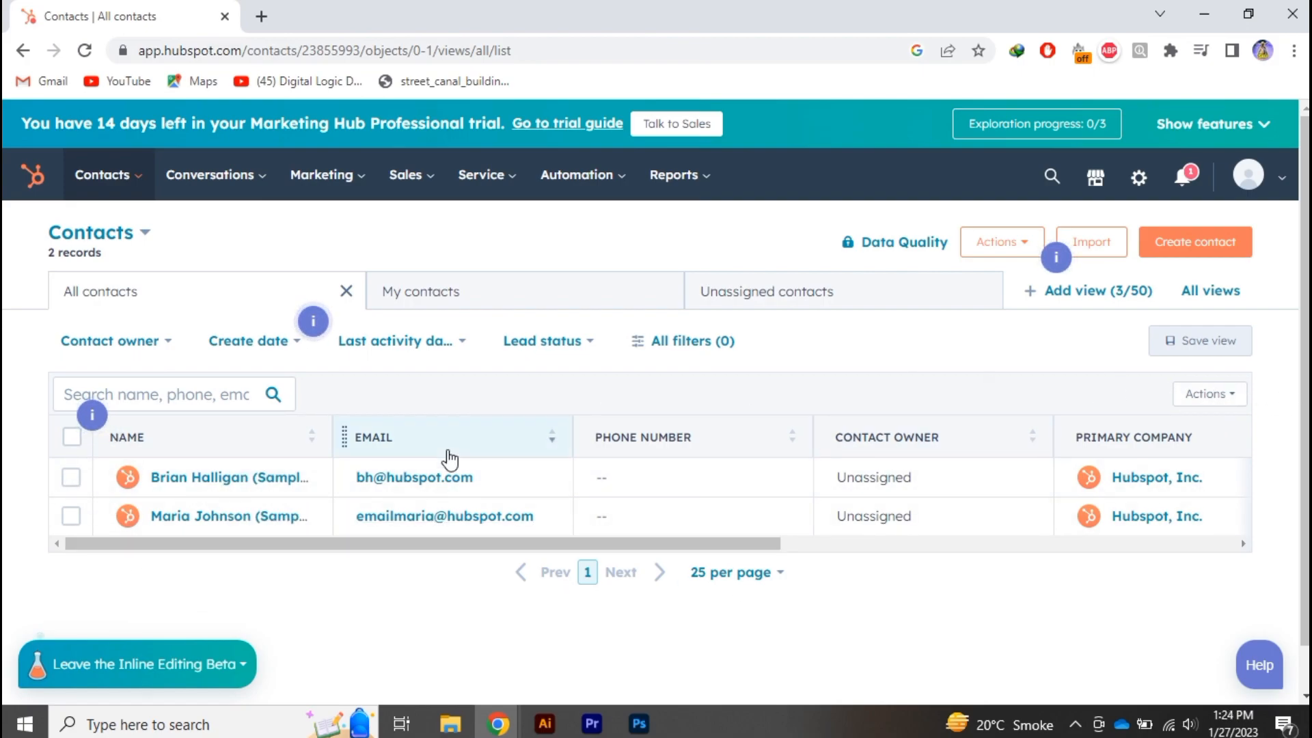
# - Bring up the Actions menu for the contacts table view
pyautogui.click(692, 477)
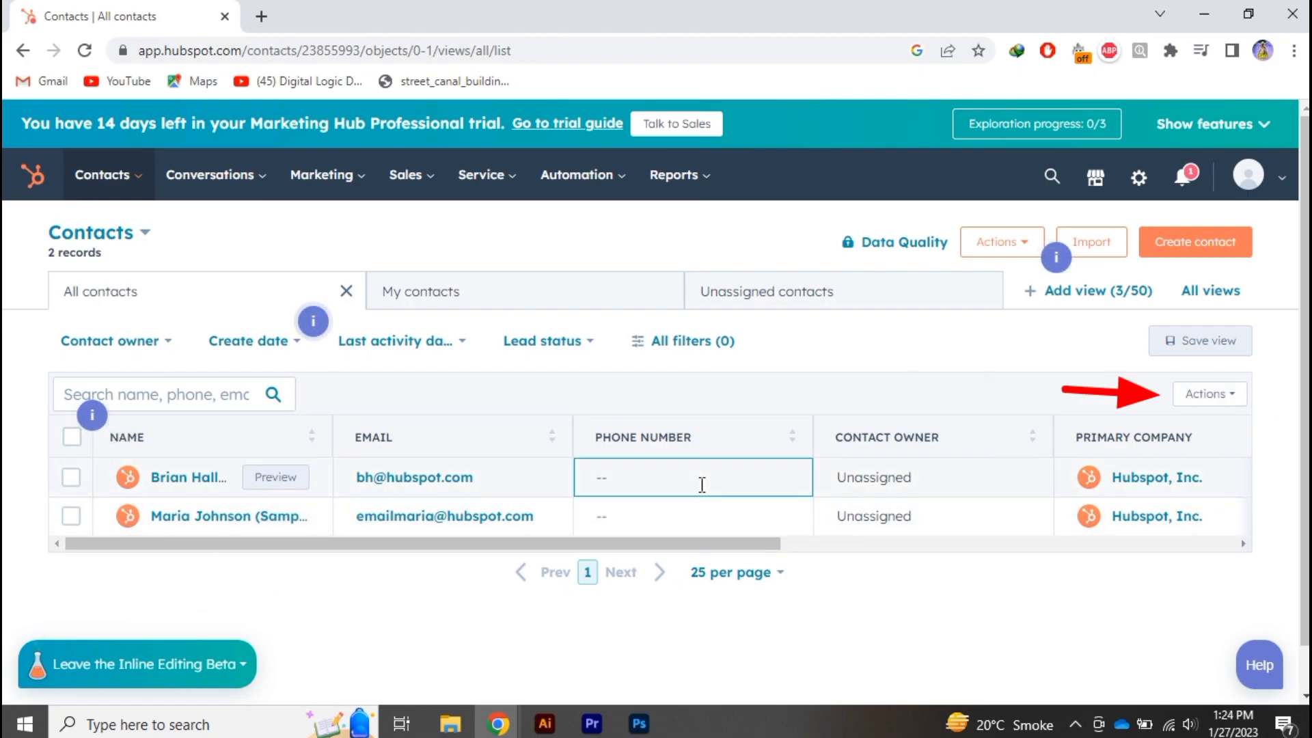
pyautogui.click(1209, 393)
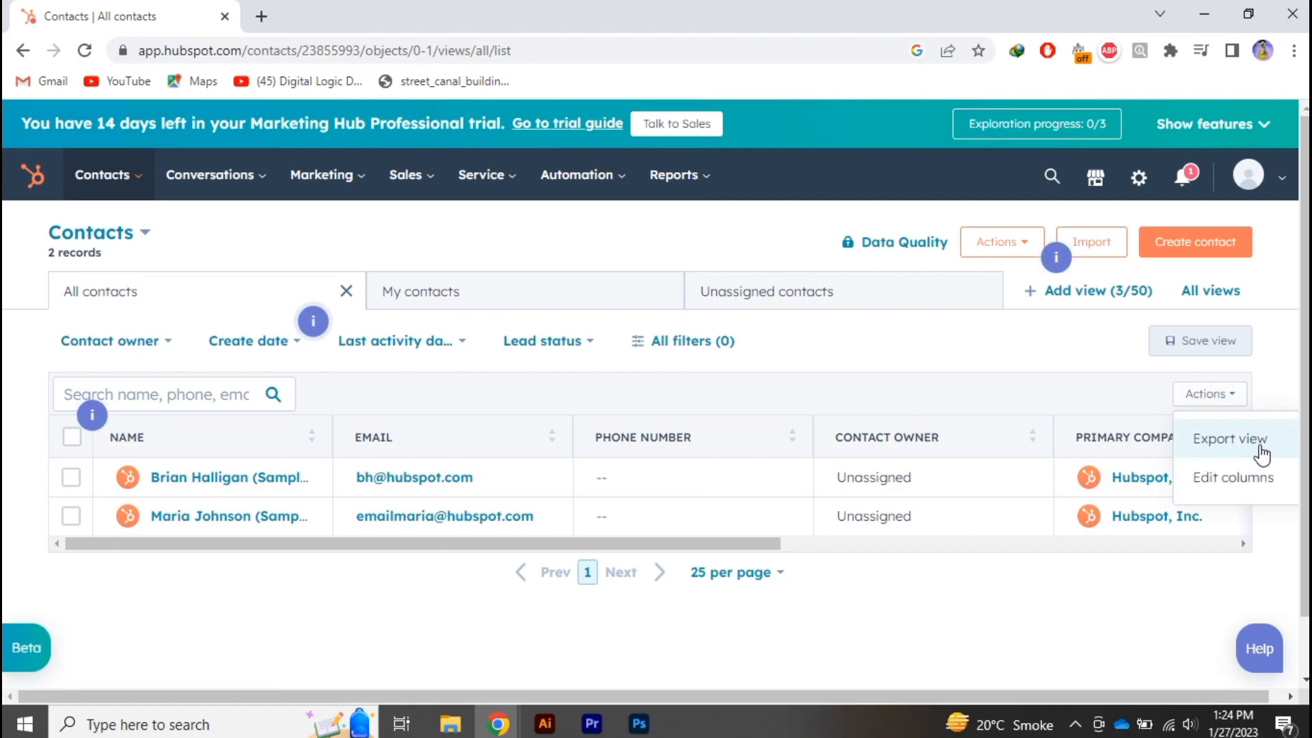
# - Export the view as XLSX with all properties on records and all email addresses included
pyautogui.click(1230, 439)
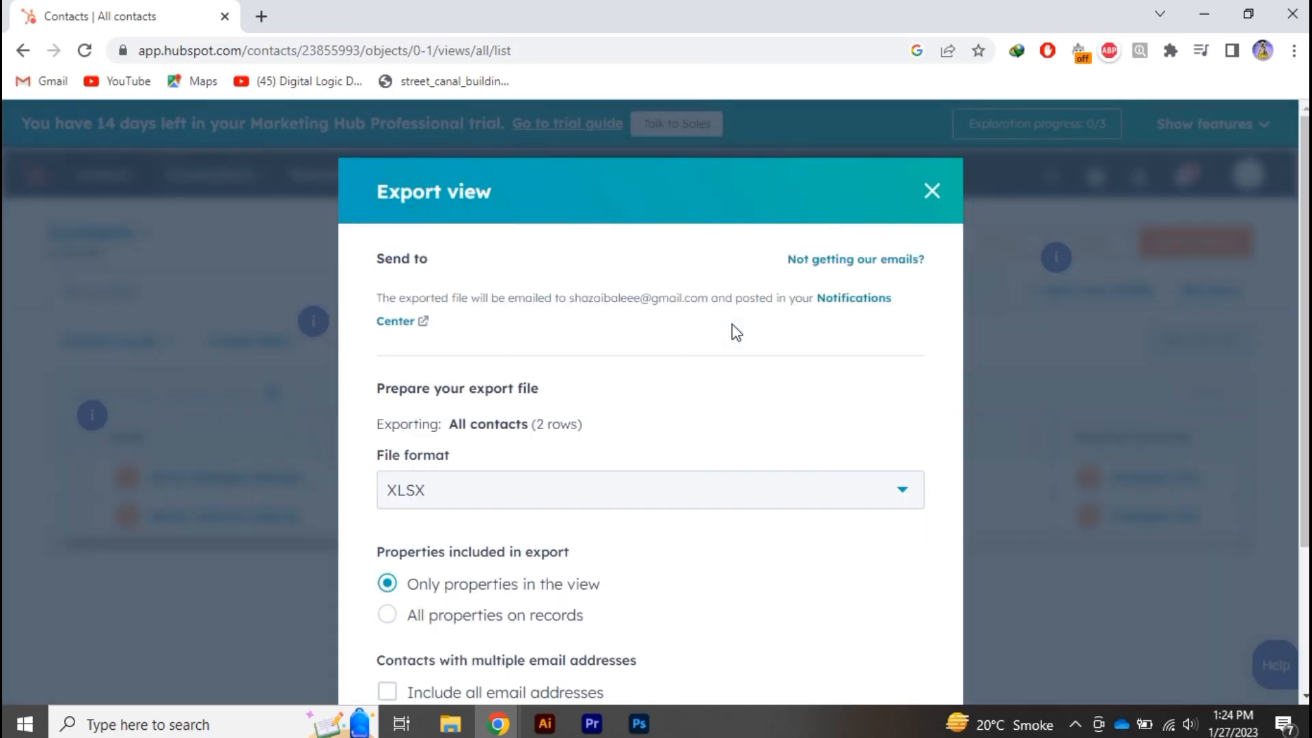
pyautogui.scroll(-3)
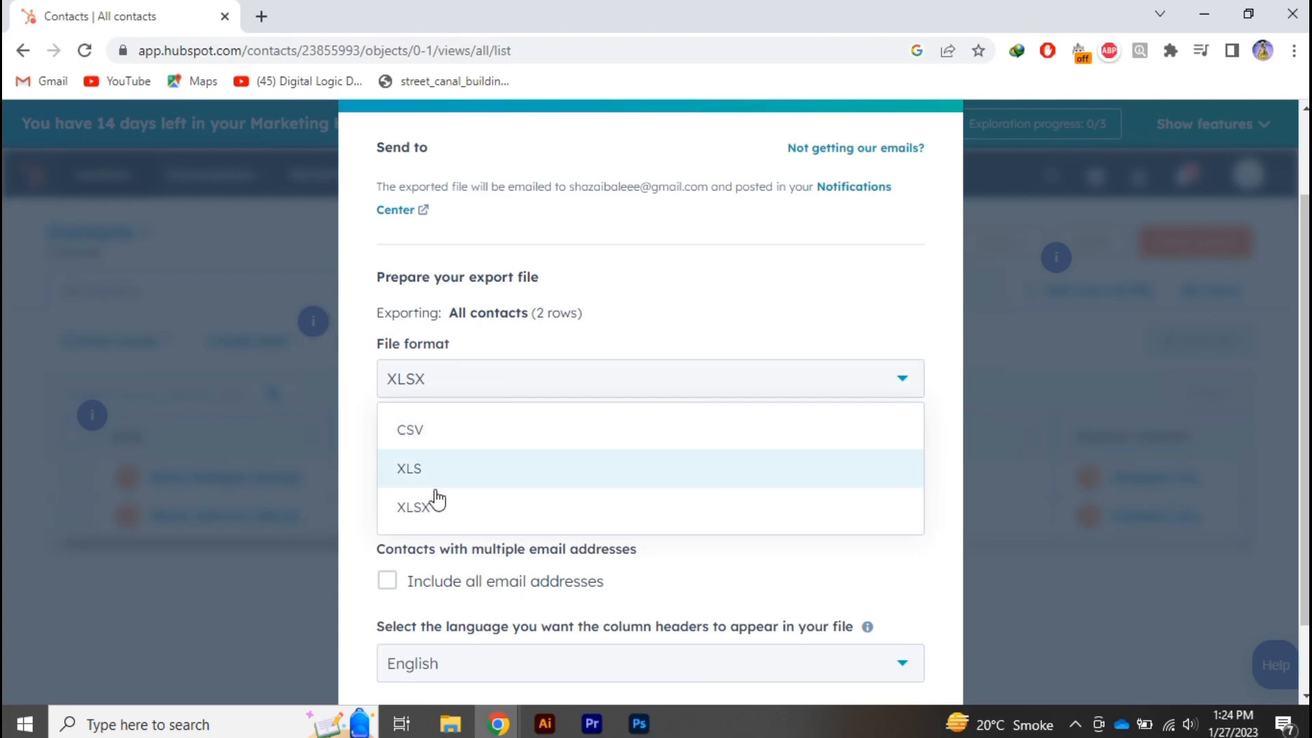
pyautogui.click(413, 507)
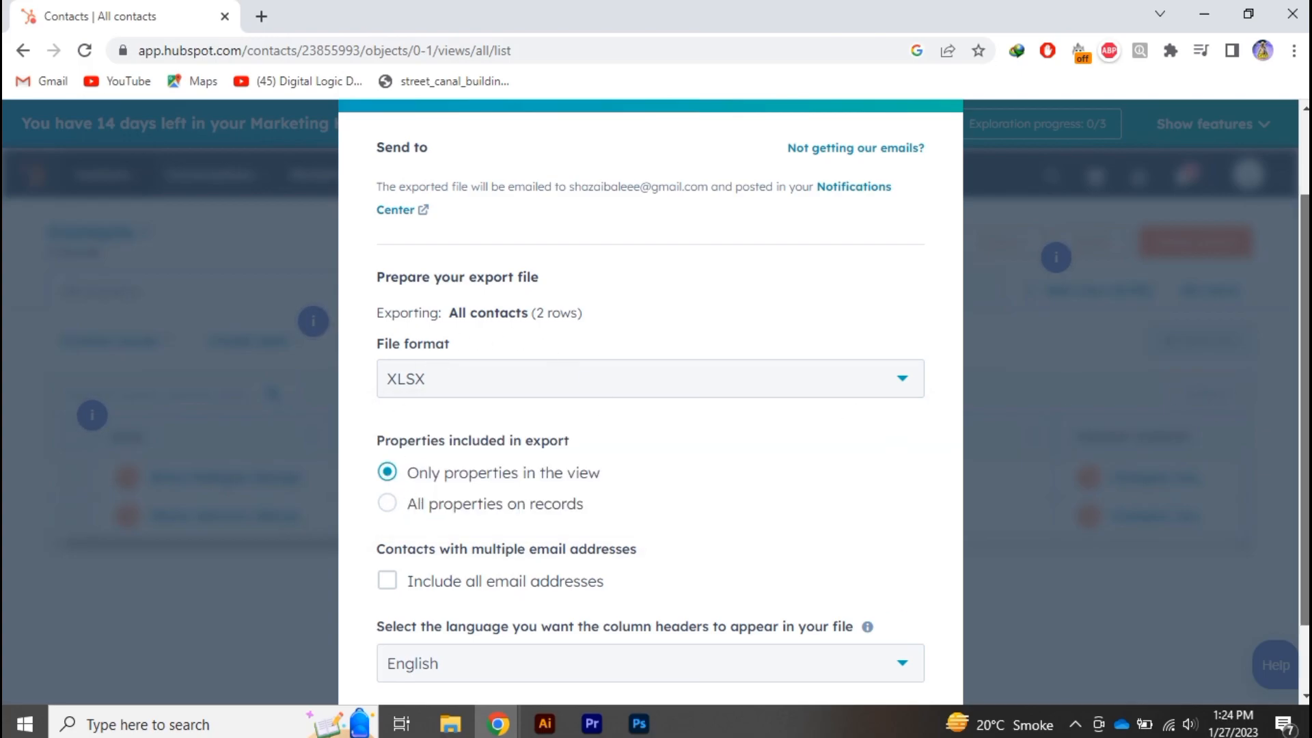
pyautogui.scroll(-3)
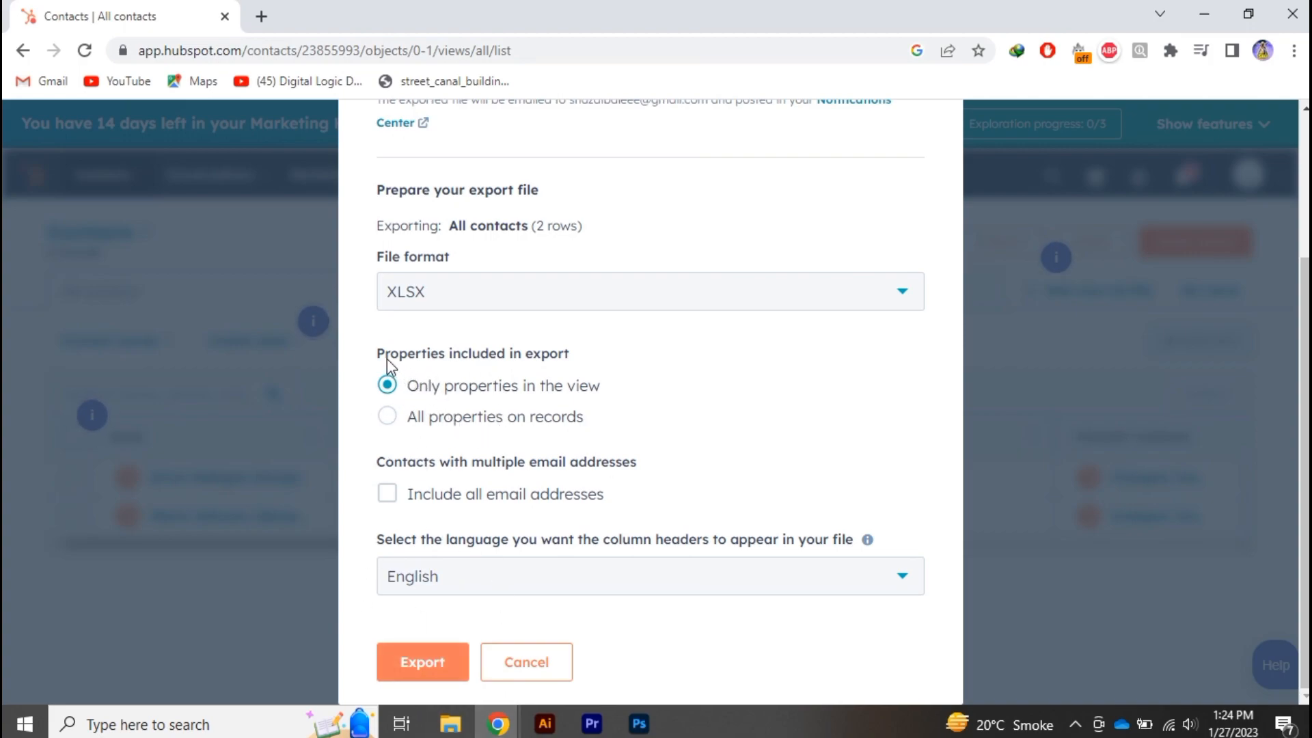
pyautogui.moveTo(431, 424)
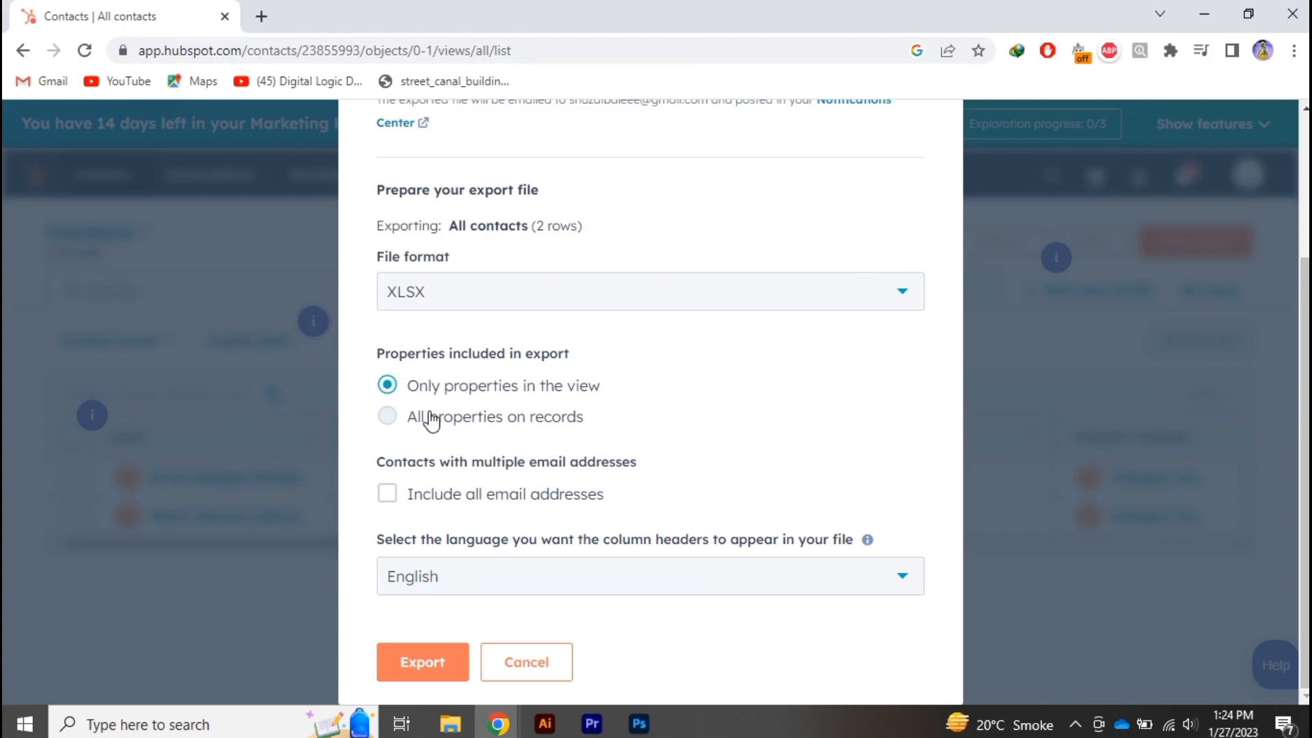
pyautogui.click(386, 416)
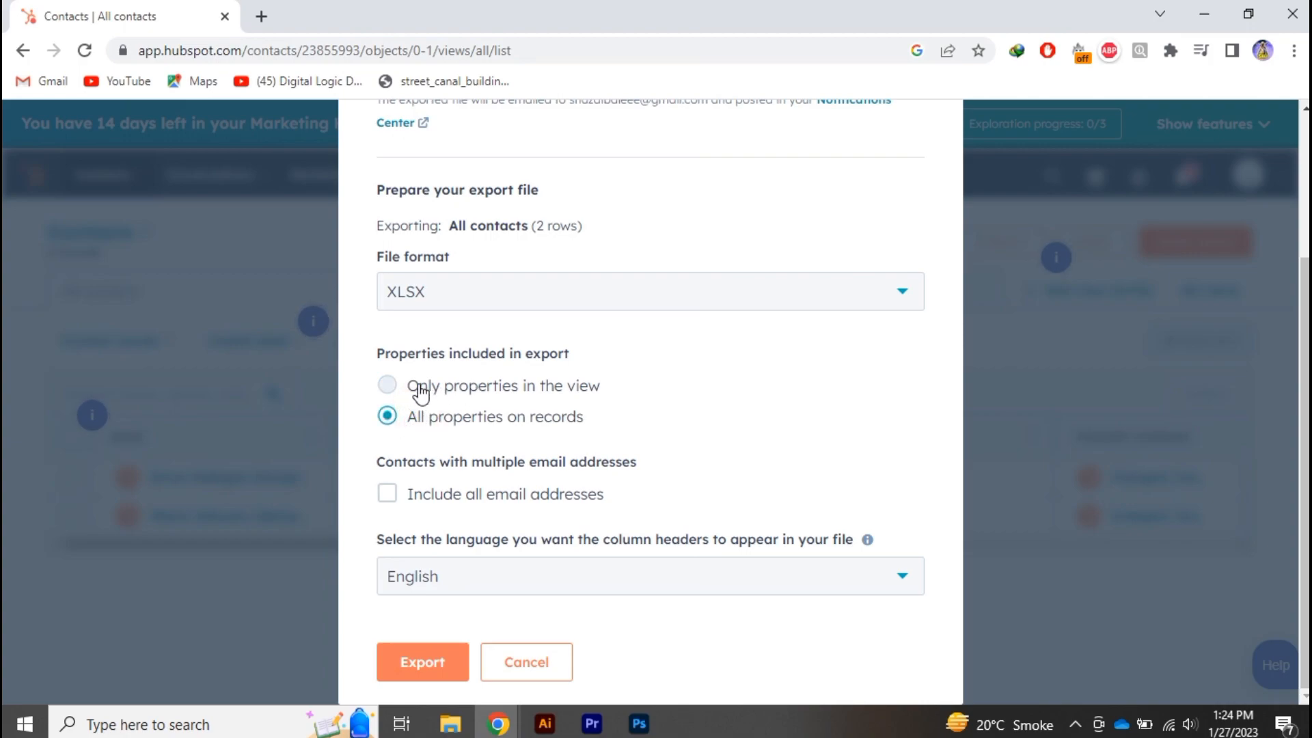
pyautogui.moveTo(533, 667)
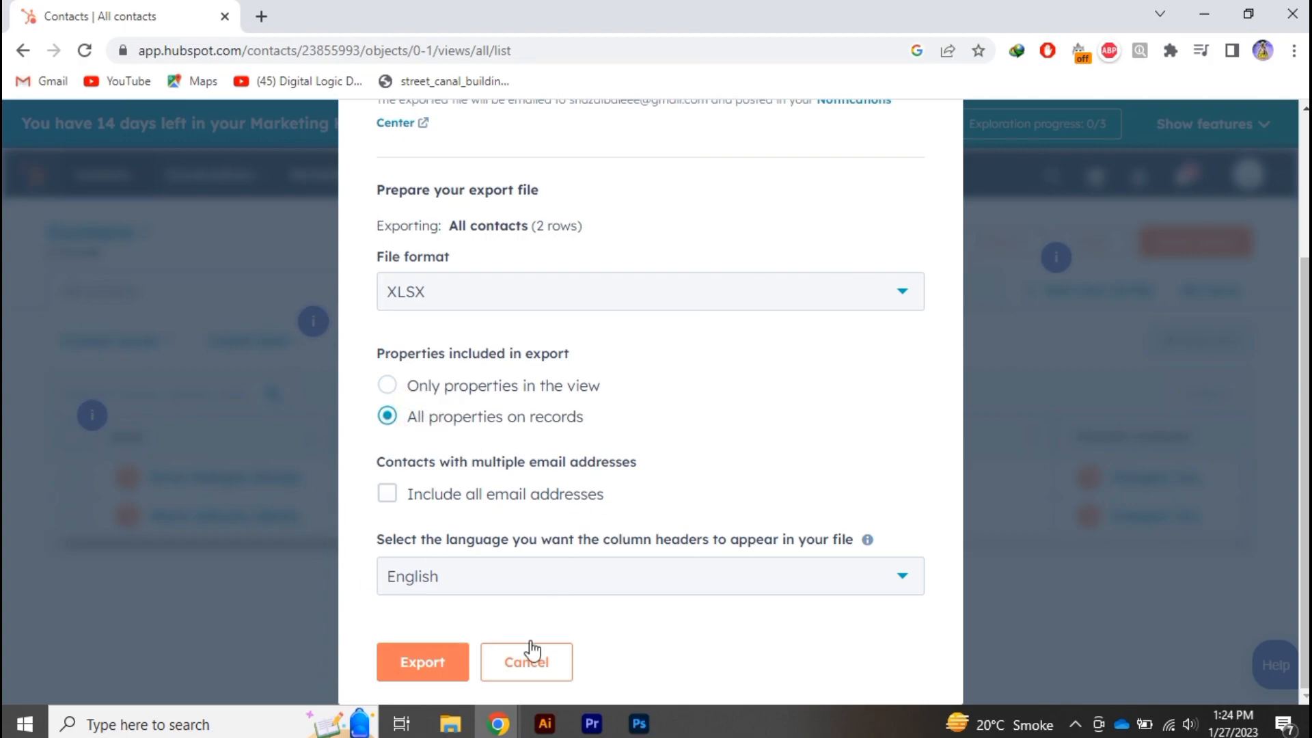
pyautogui.moveTo(435, 580)
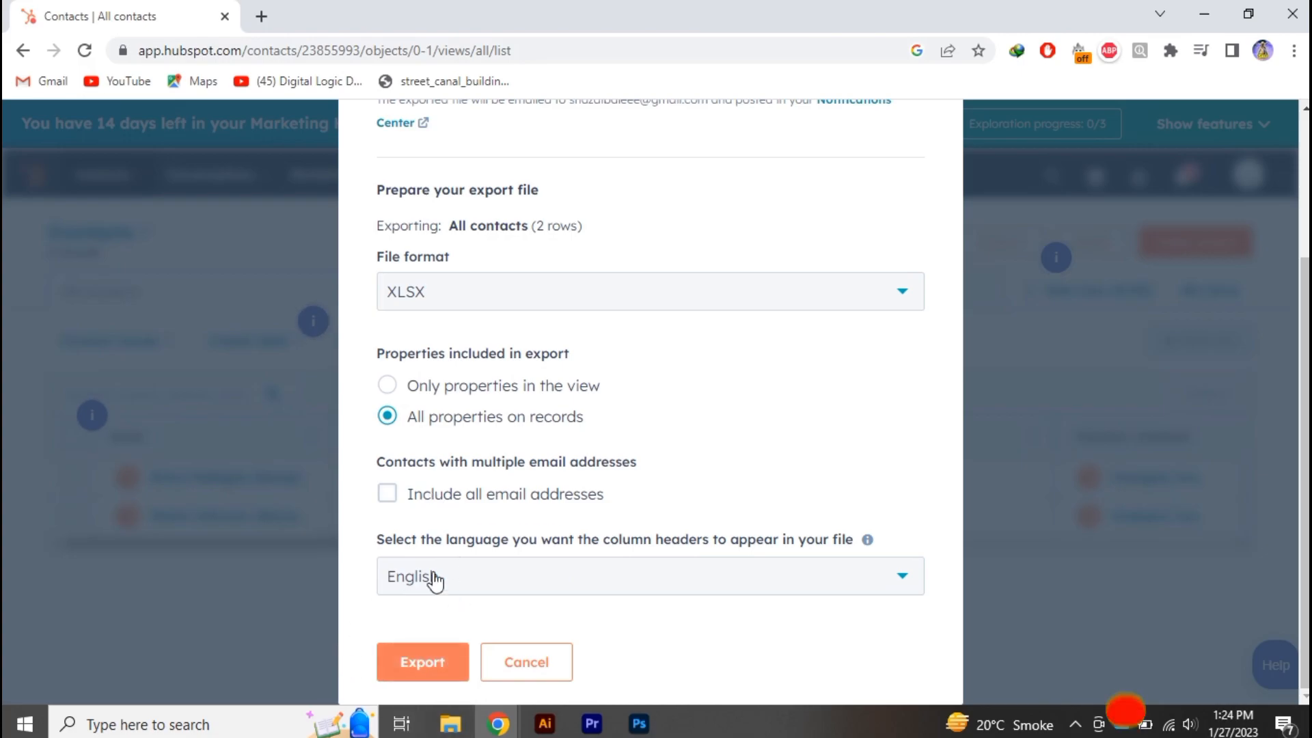
pyautogui.click(387, 493)
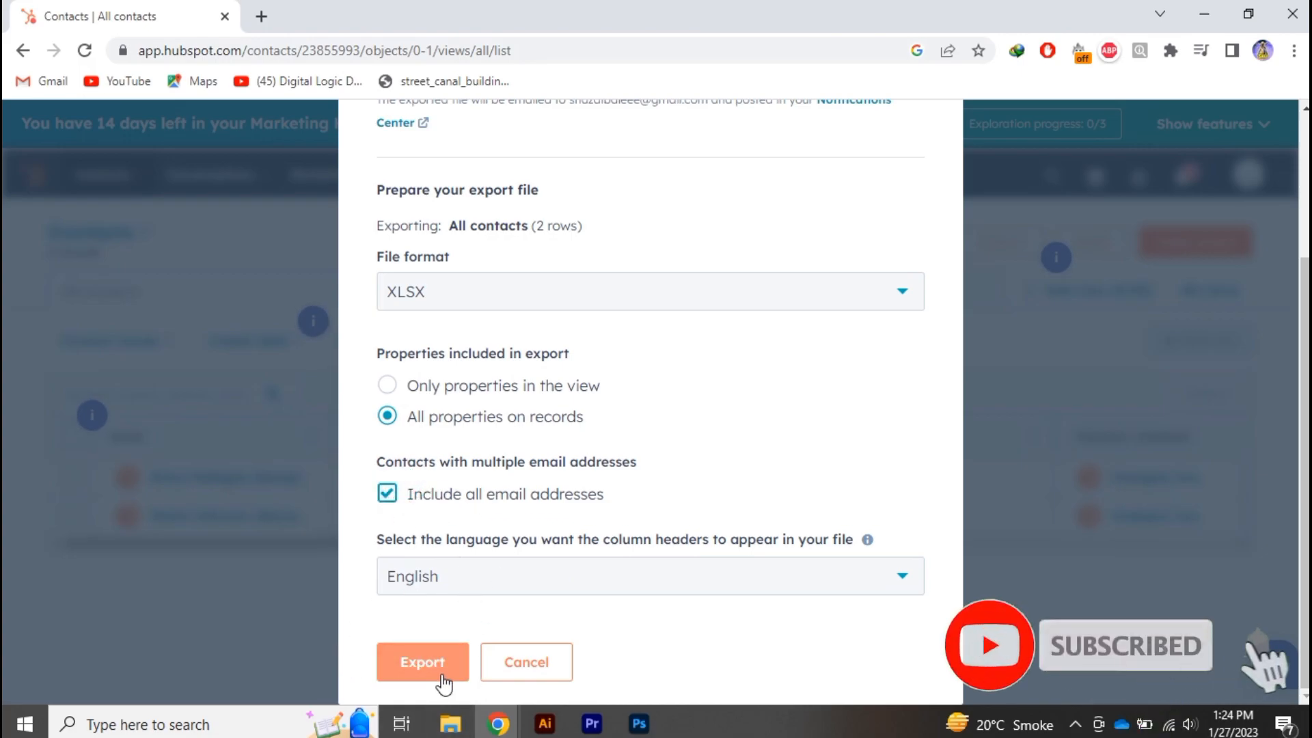
pyautogui.click(422, 661)
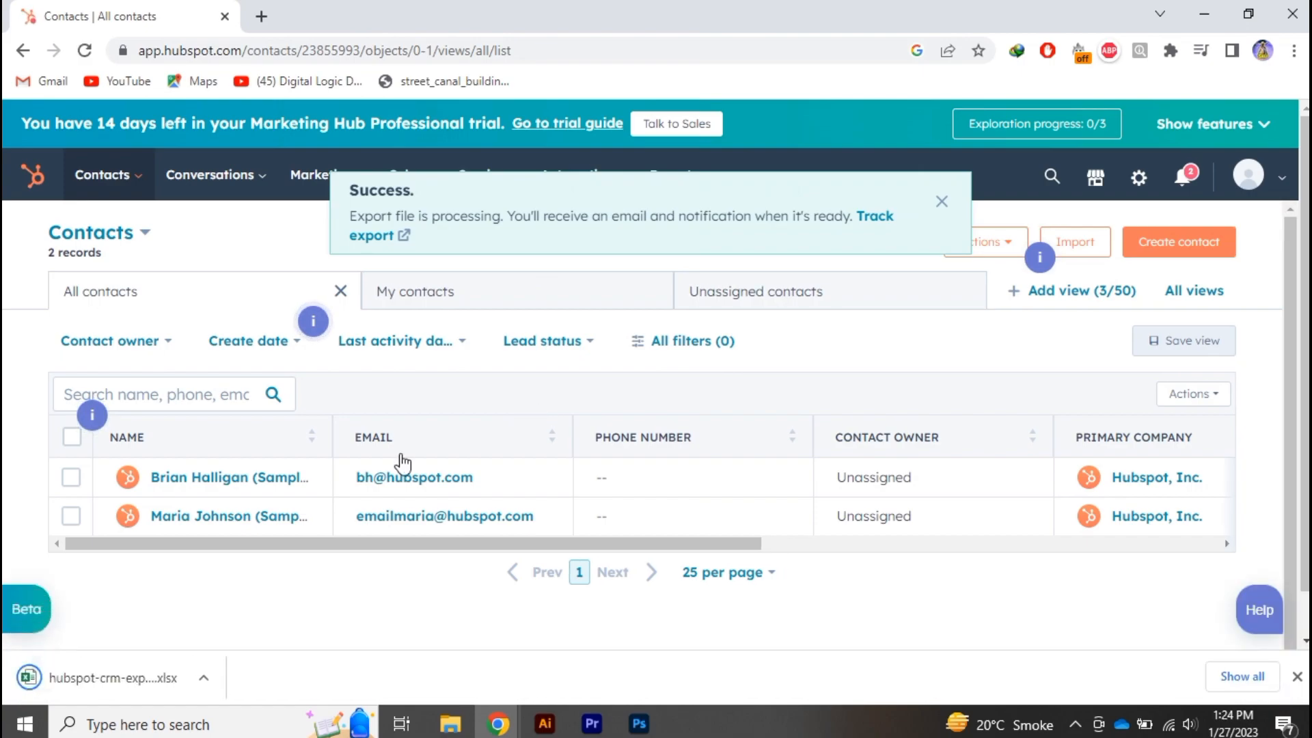
# - Launch the downloaded contacts export file from Chrome's download bar
pyautogui.click(205, 678)
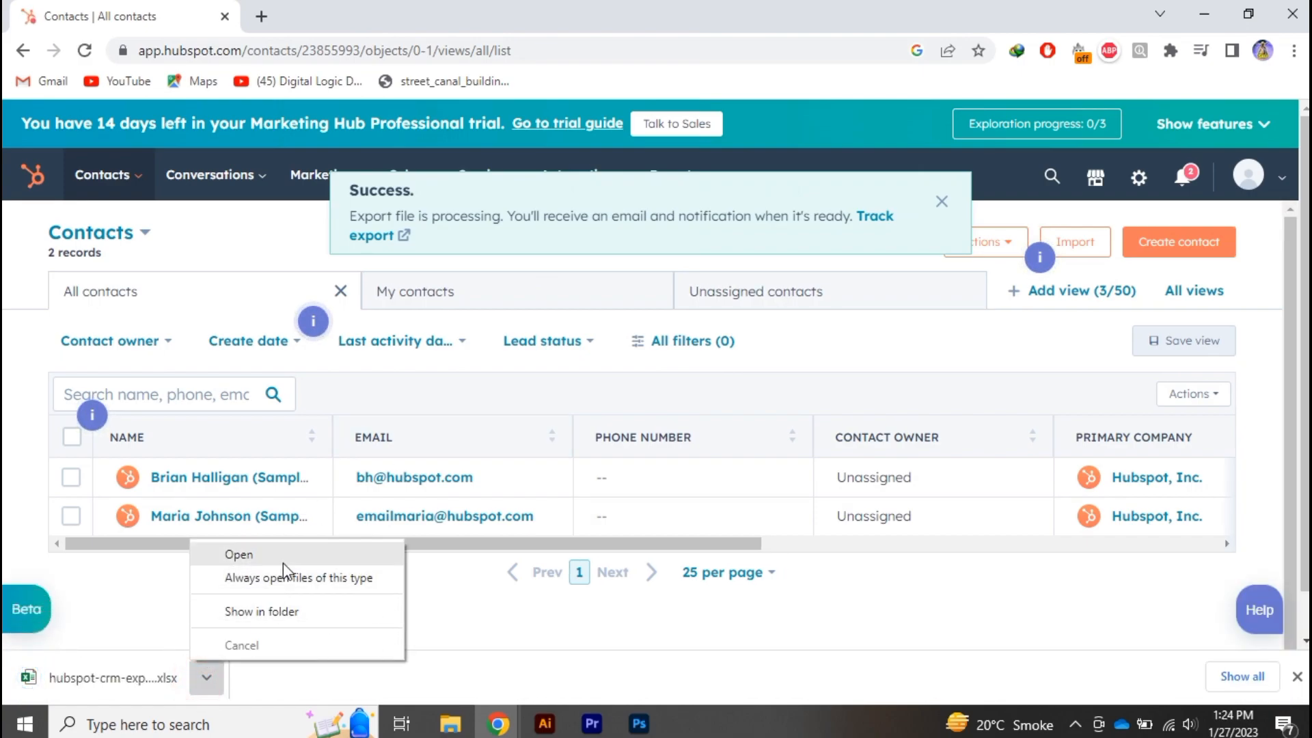
pyautogui.click(238, 555)
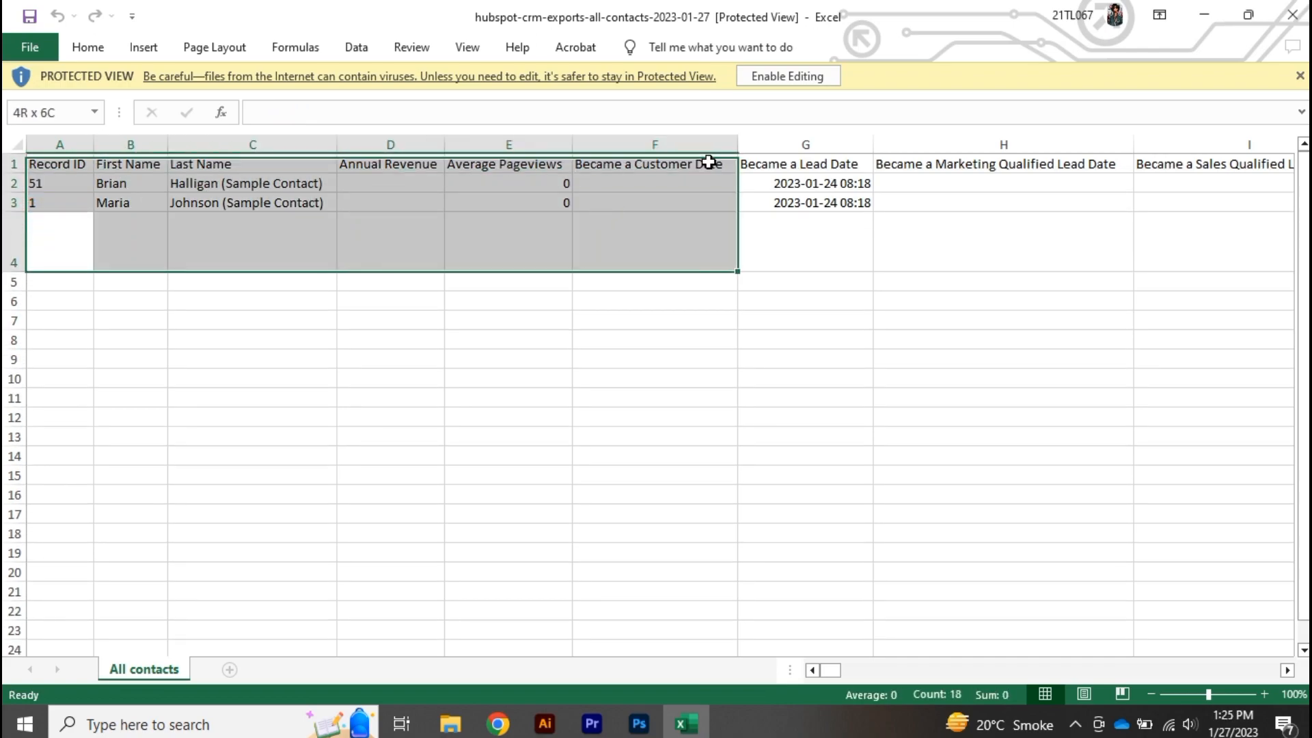
# - Clear the selected range in the hubspot-crm-exports-all-contacts workbook
pyautogui.click(687, 247)
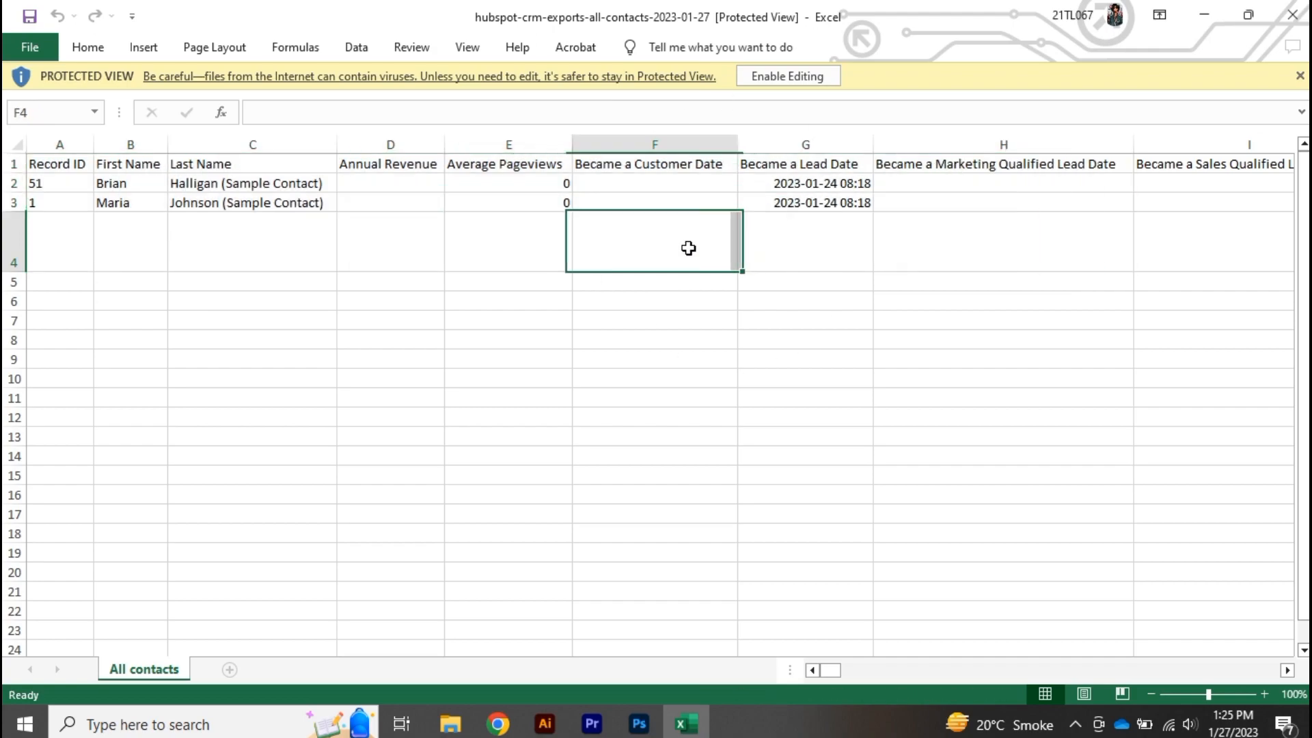